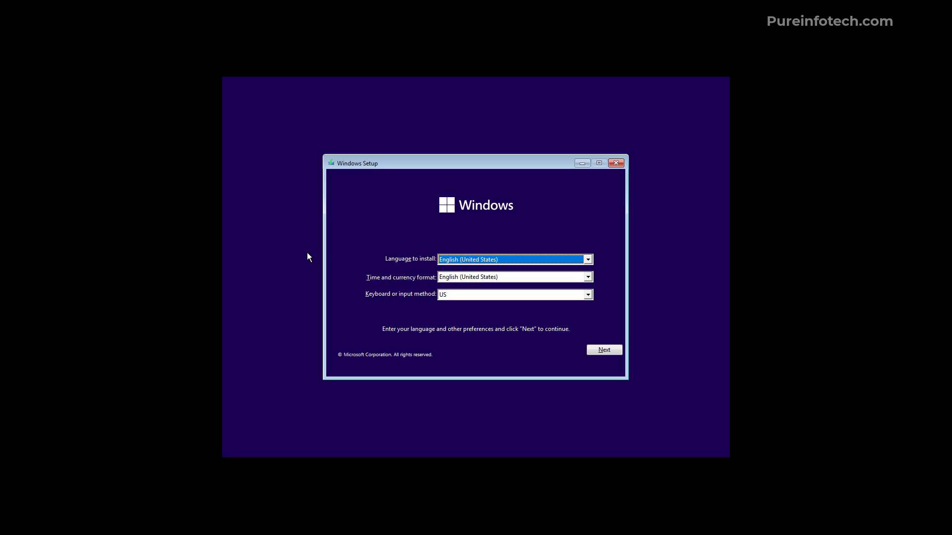
mouse_move(273, 232)
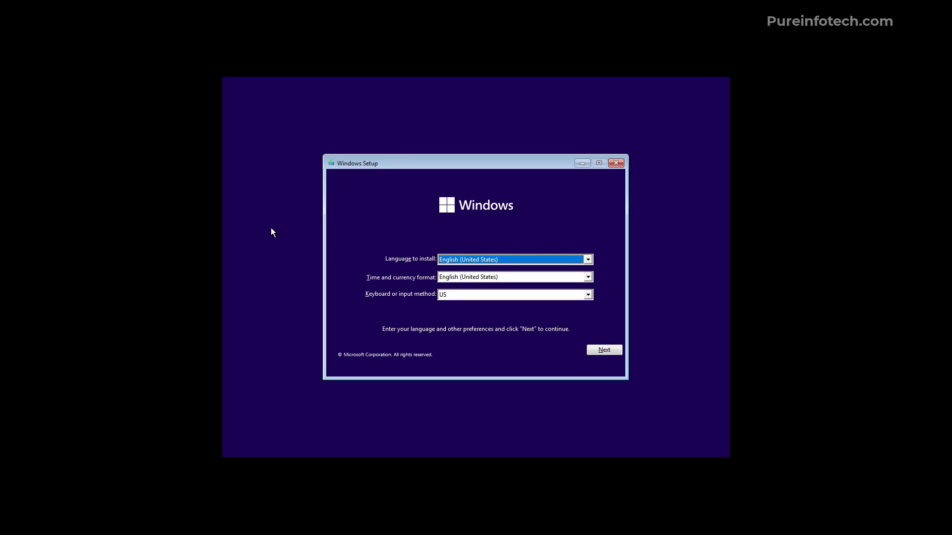
mouse_move(289, 277)
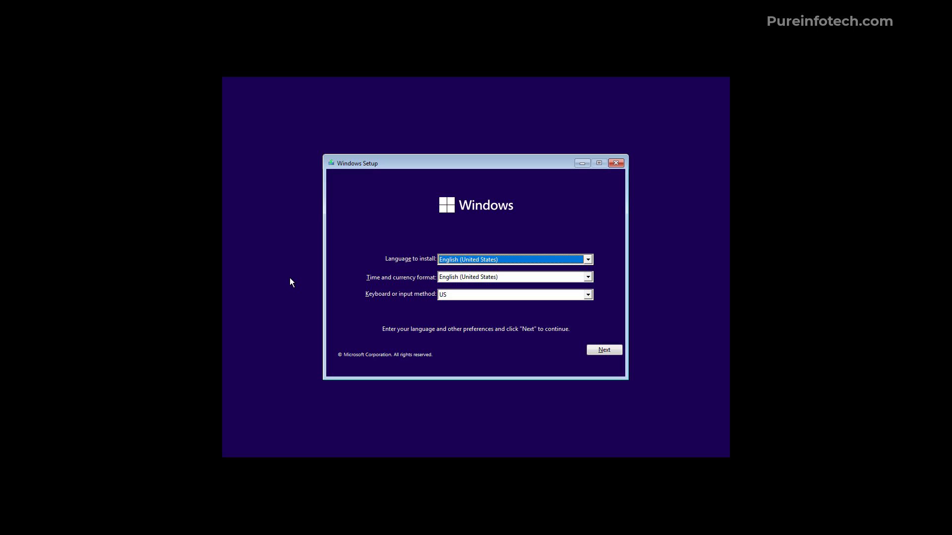
mouse_move(371, 265)
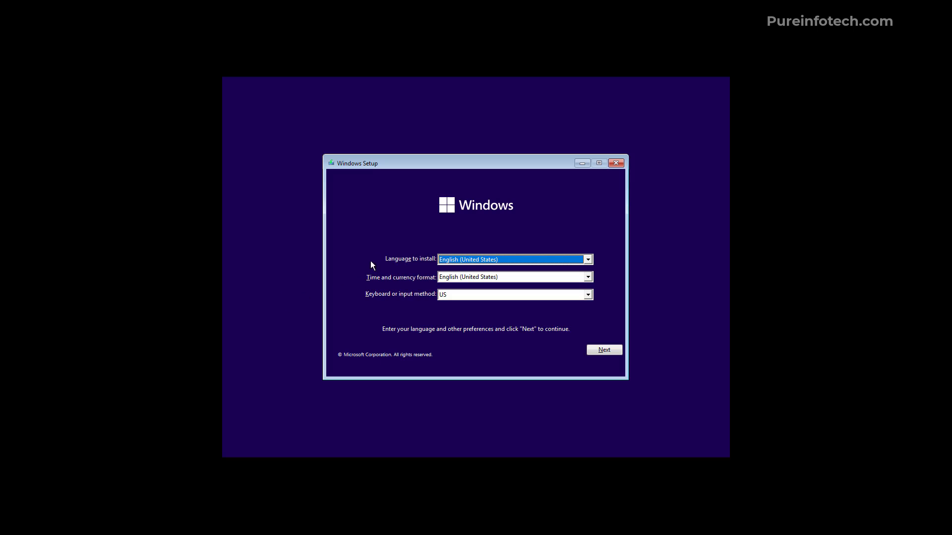
mouse_move(403, 292)
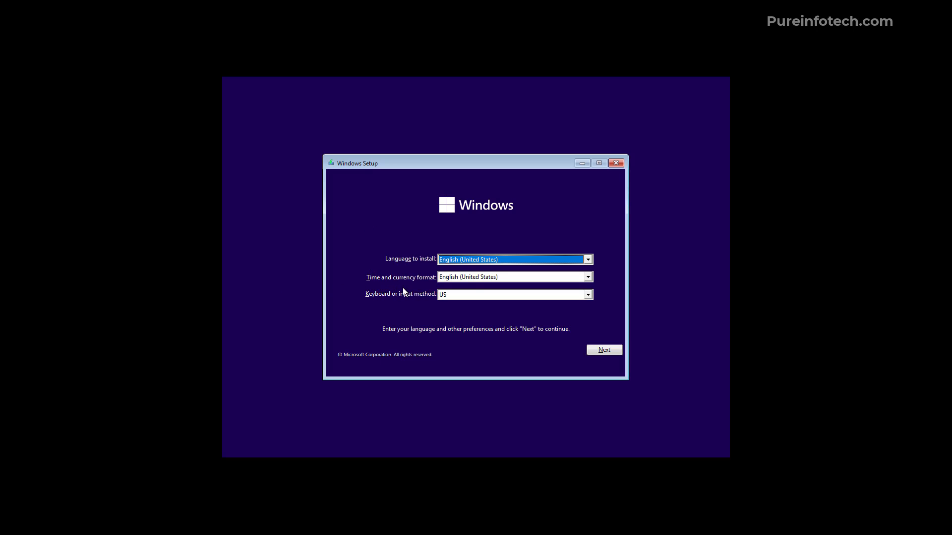
Set the time and currency format to English (World) and continue to the Install now page
click(587, 277)
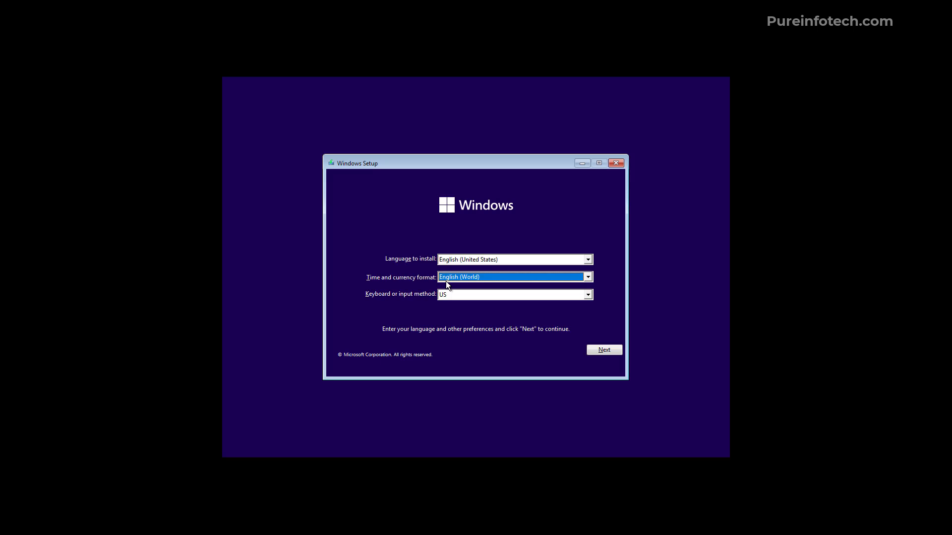
mouse_move(341, 279)
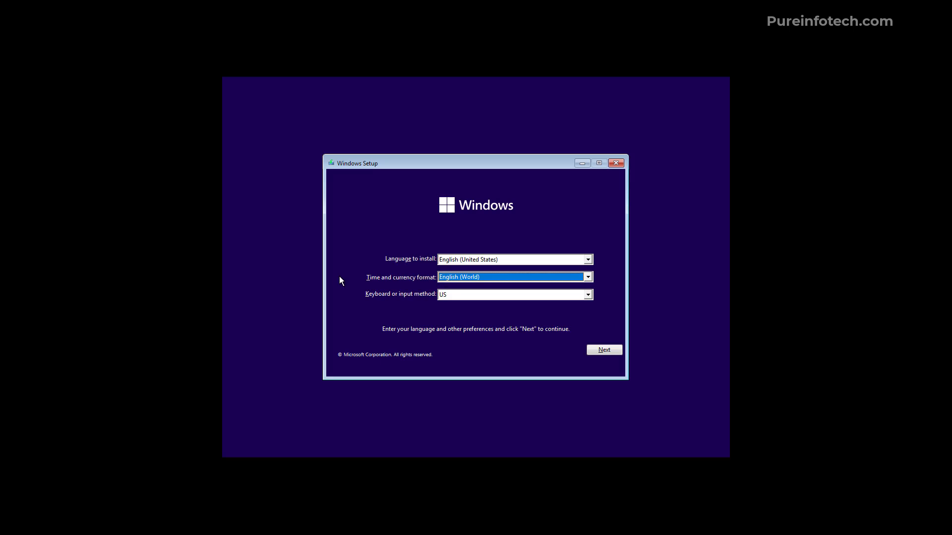
click(603, 350)
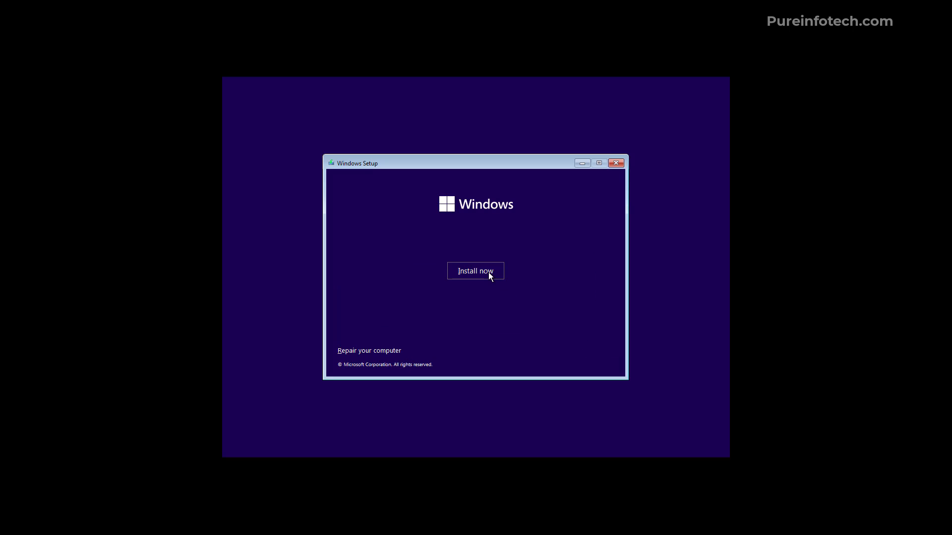
Custom-install Windows 11 Pro without a product key onto Drive 0 Unallocated Space
click(475, 271)
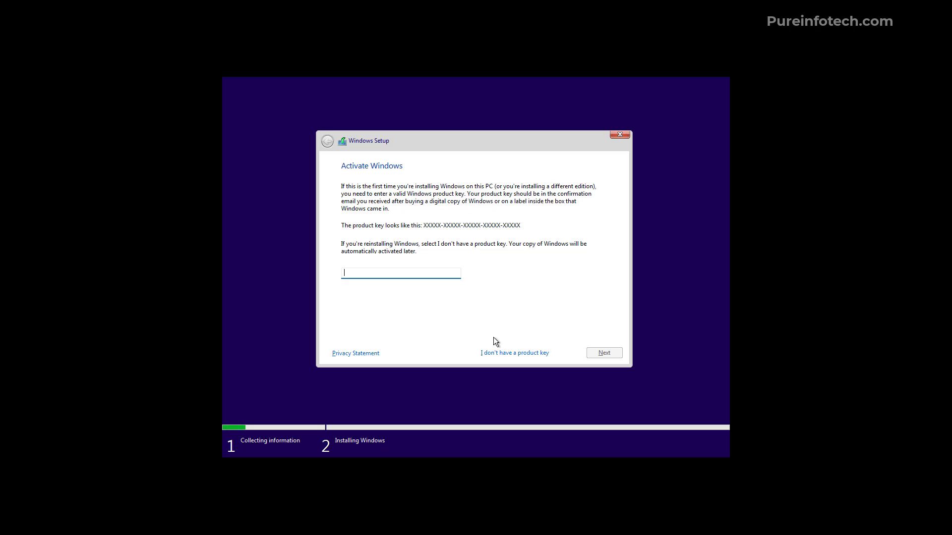
click(514, 352)
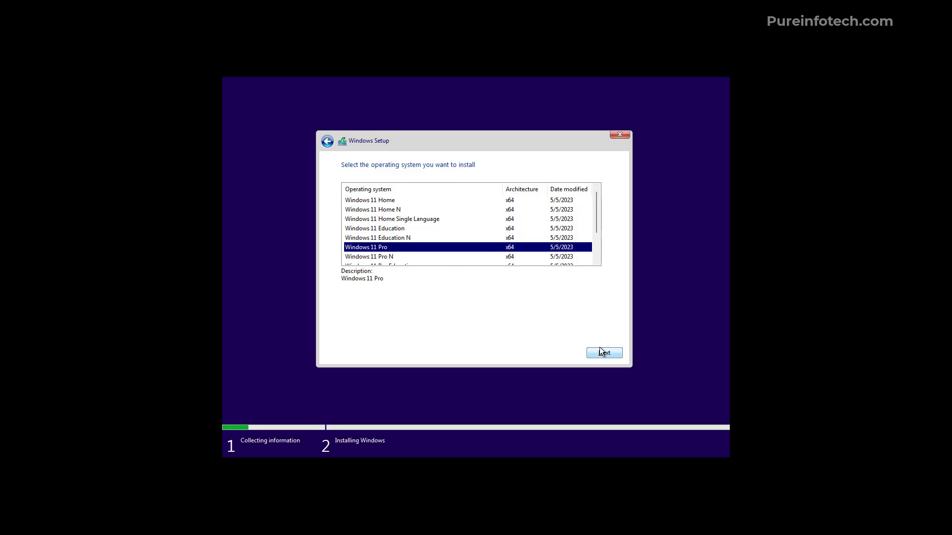
click(603, 352)
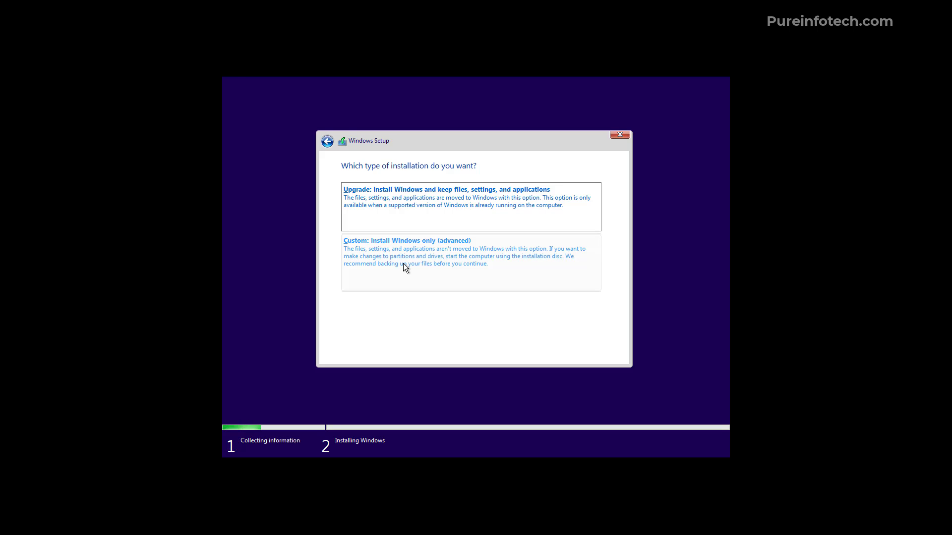
click(406, 240)
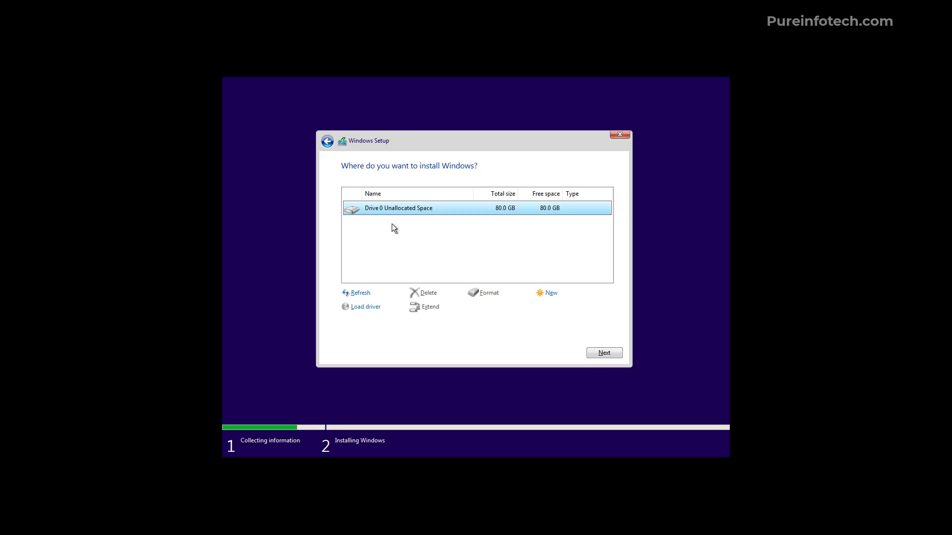
mouse_move(398, 214)
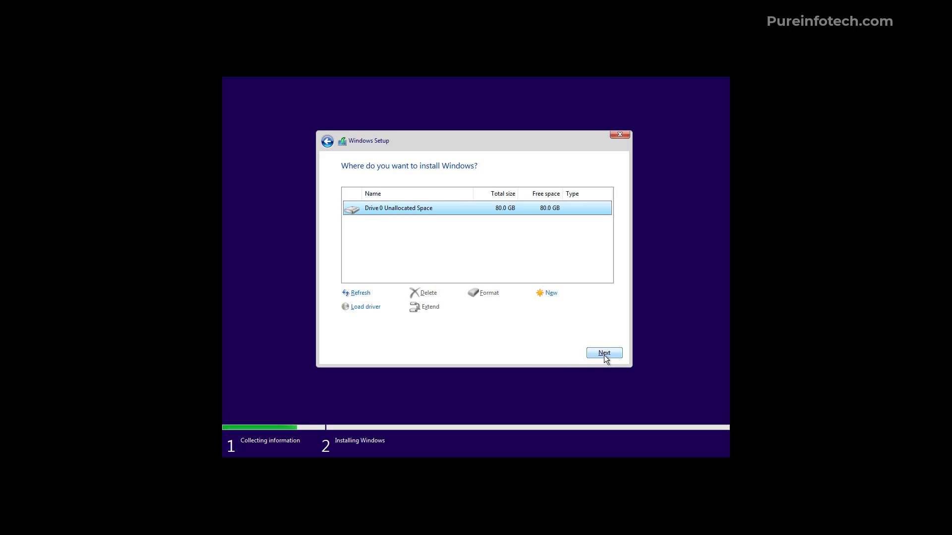
click(604, 354)
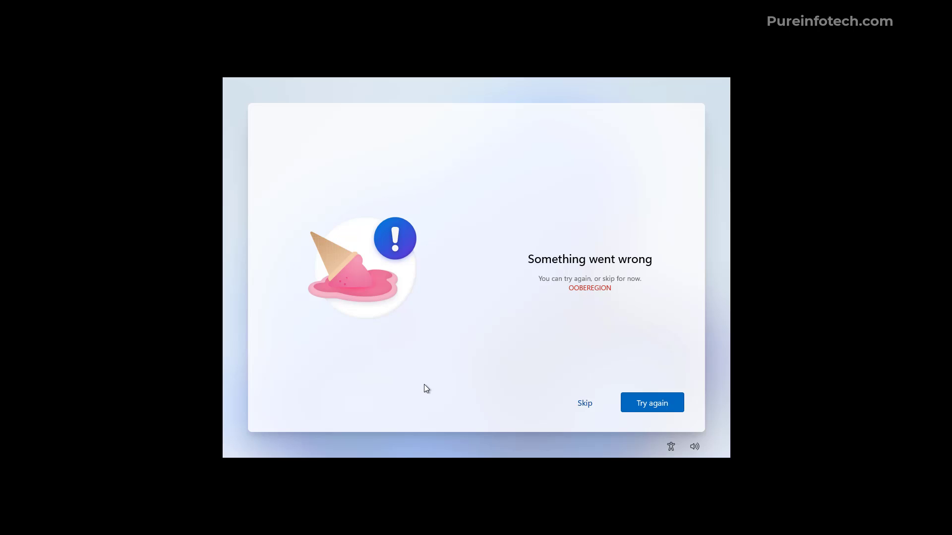
mouse_move(618, 333)
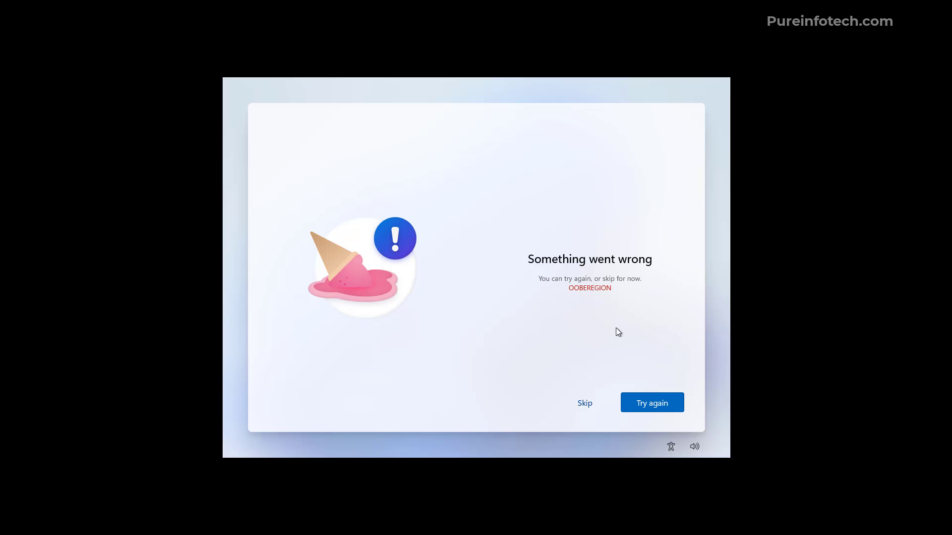
mouse_move(587, 419)
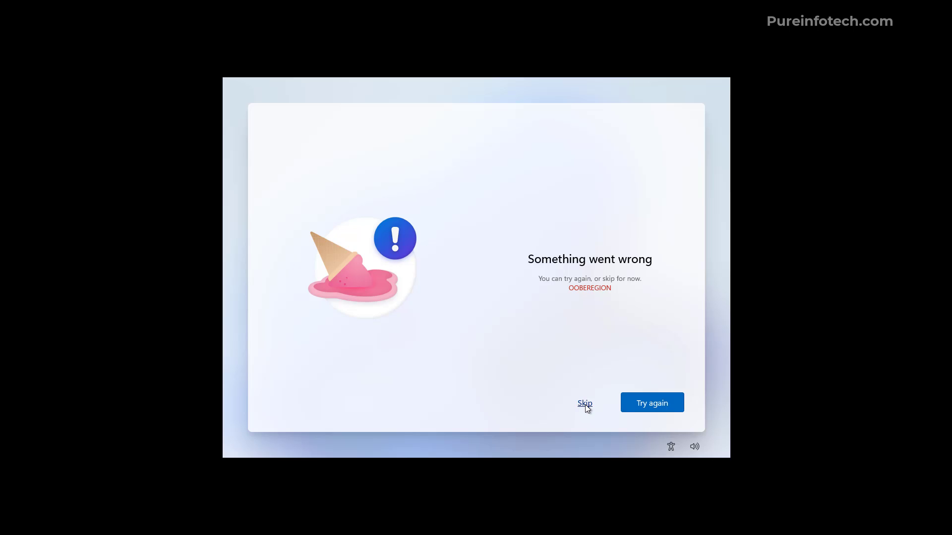
Skip the OOBEREGION 'Something went wrong' error screen
click(584, 403)
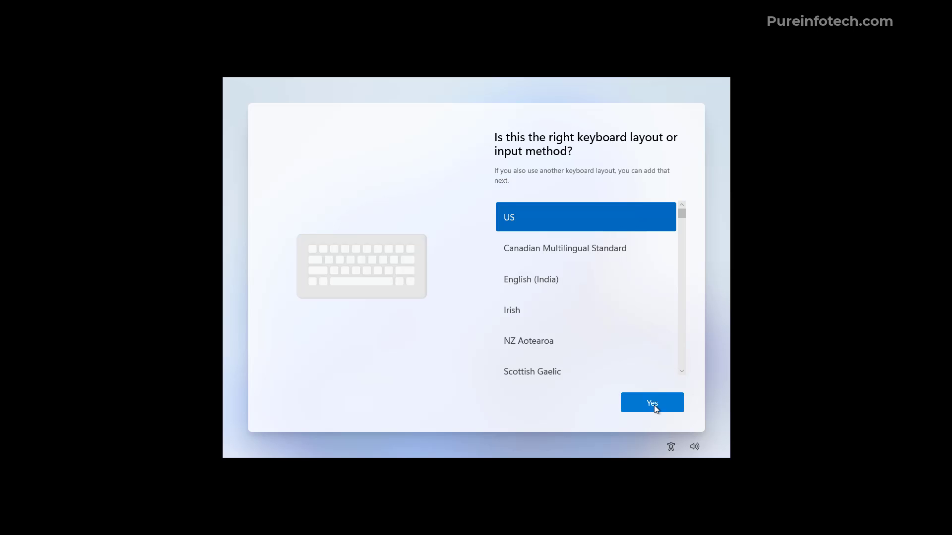
Confirm the US keyboard layout and skip adding a second layout
click(652, 403)
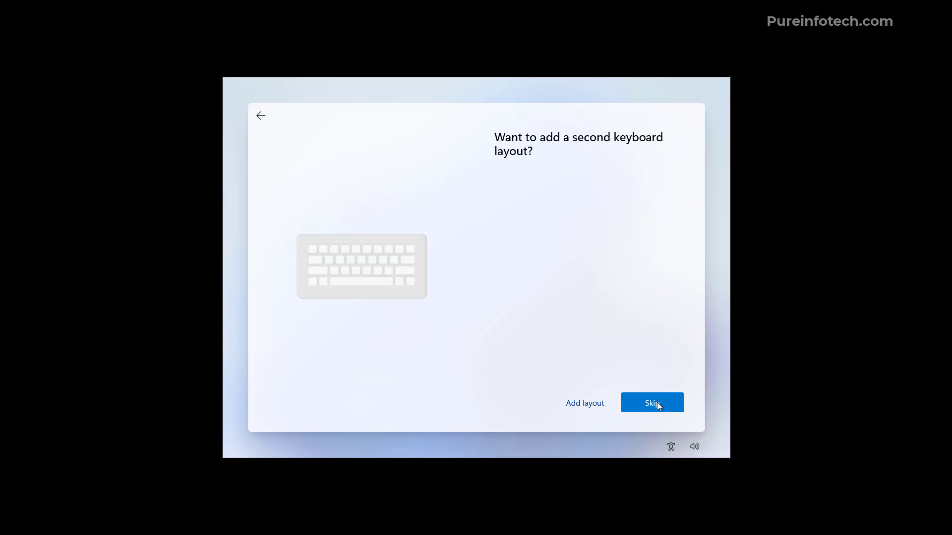
click(652, 402)
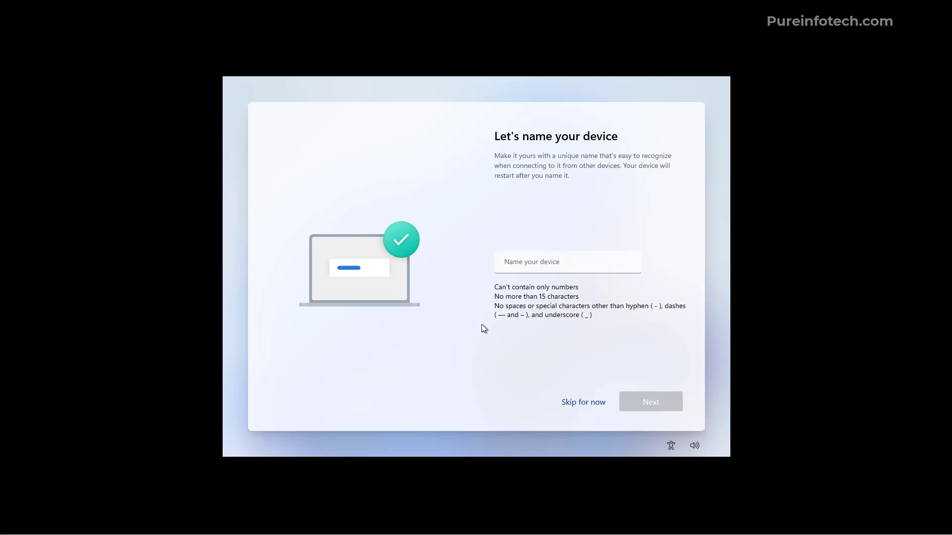
mouse_move(573, 390)
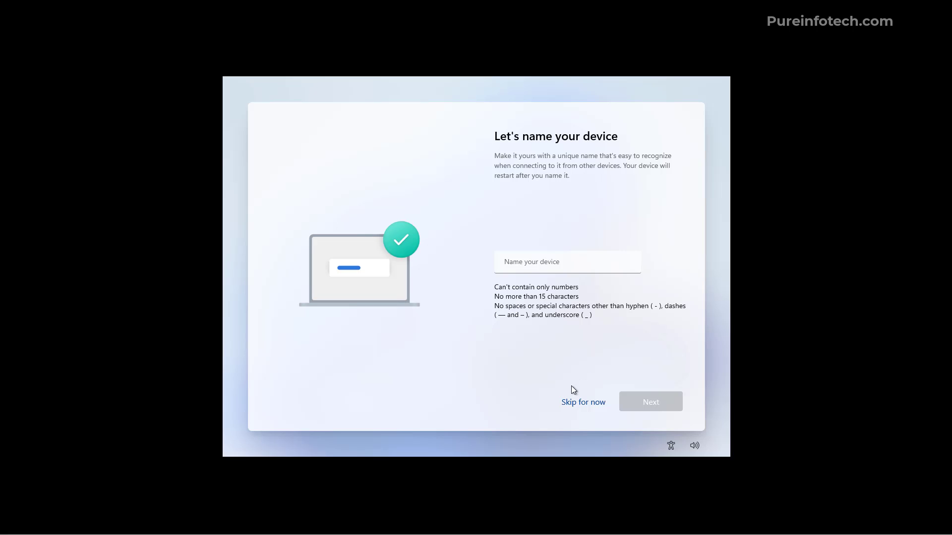
Skip device naming and choose personal-use setup, reaching the account sign-in field
click(583, 402)
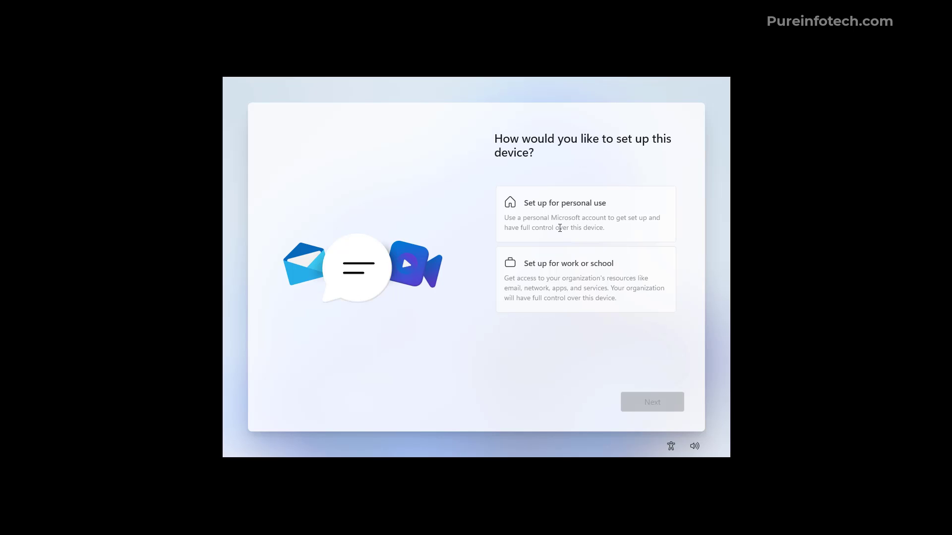
click(585, 213)
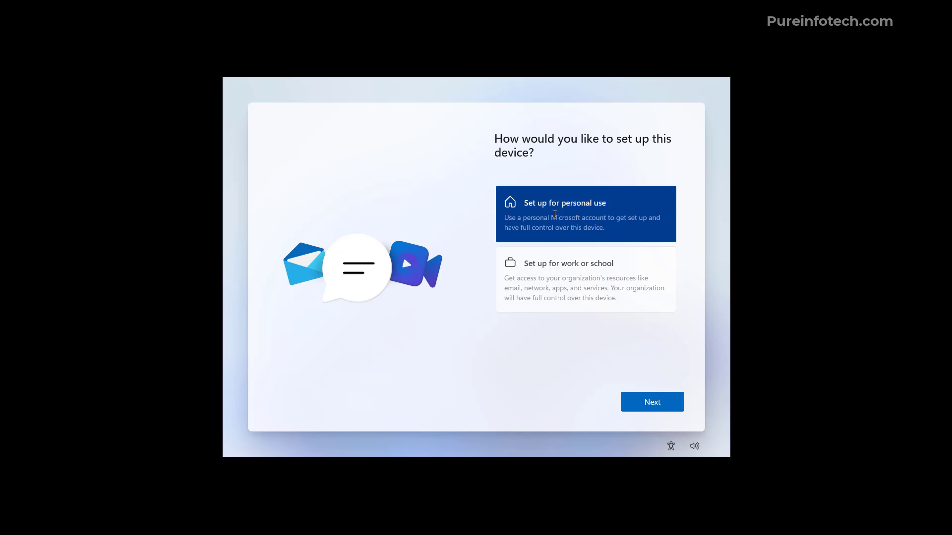
mouse_move(431, 303)
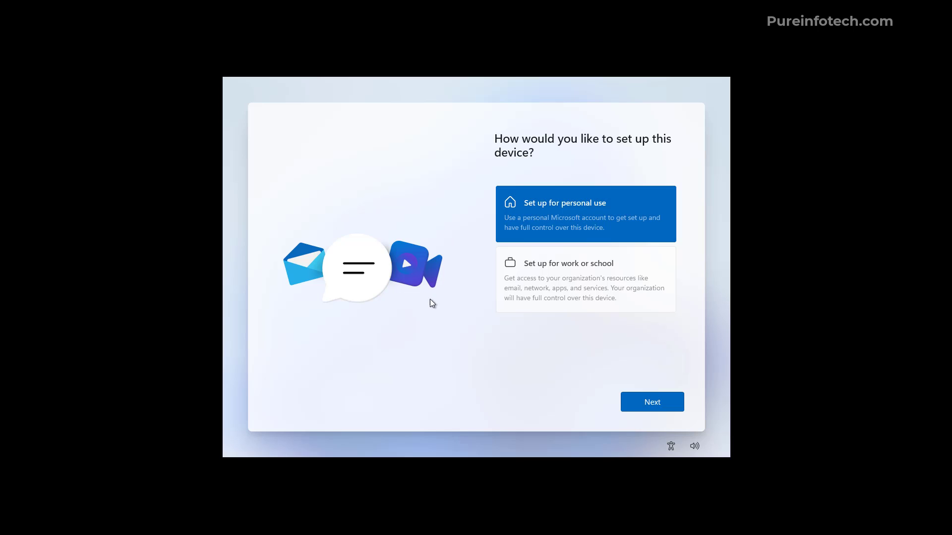
mouse_move(433, 345)
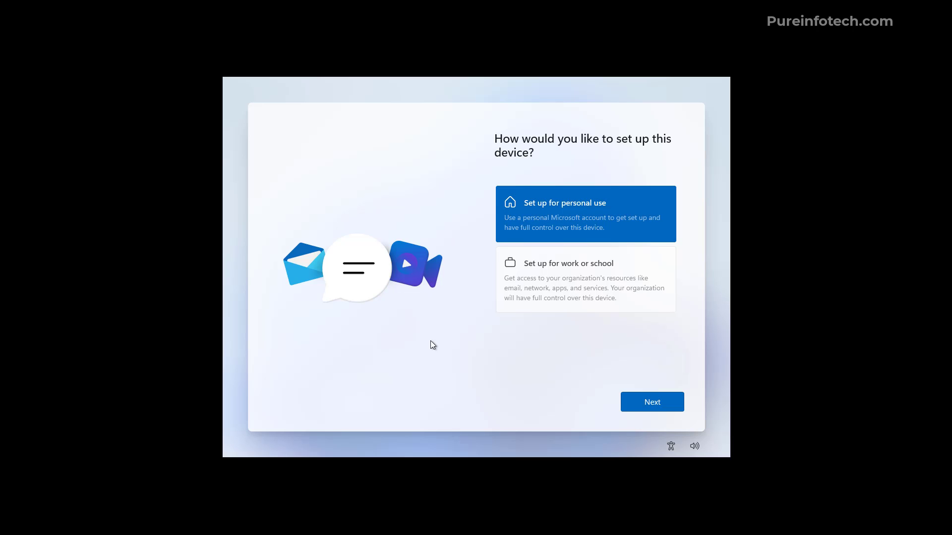
mouse_move(652, 402)
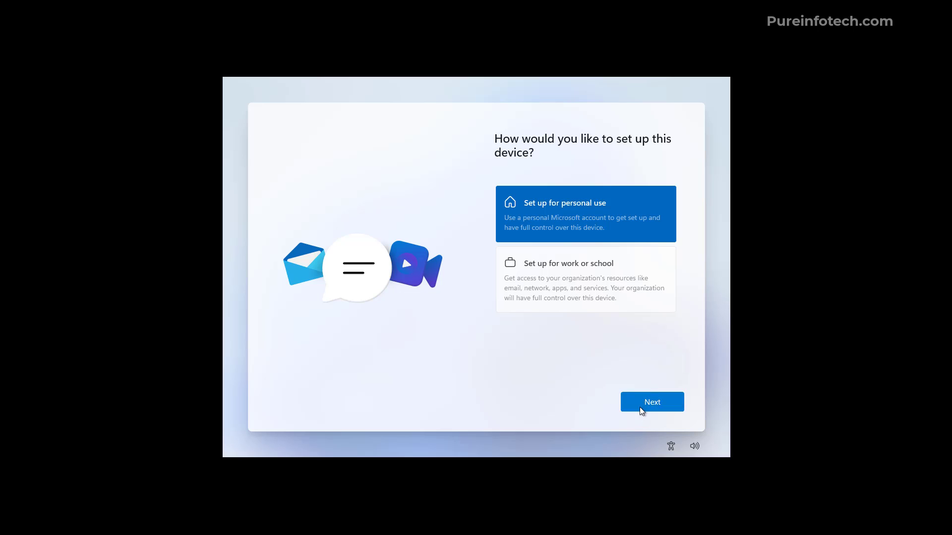
click(652, 402)
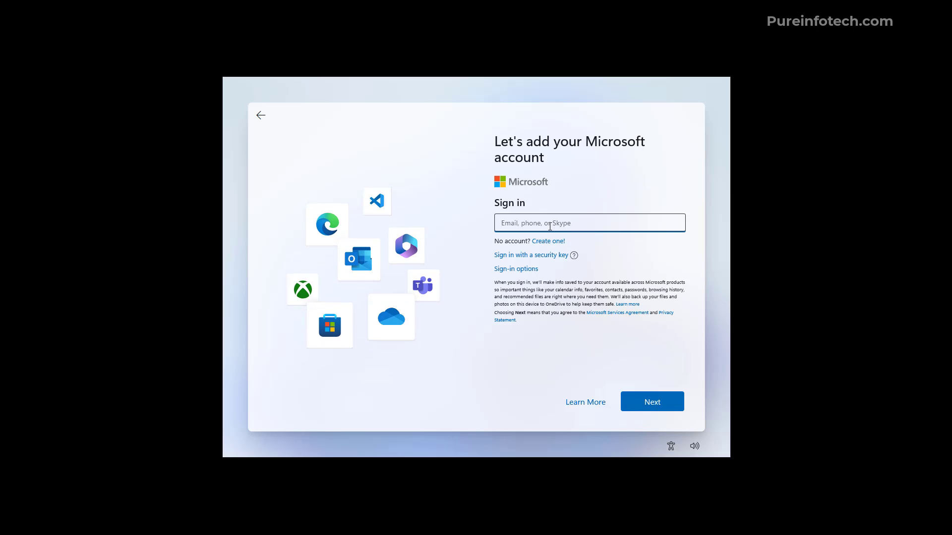
click(652, 401)
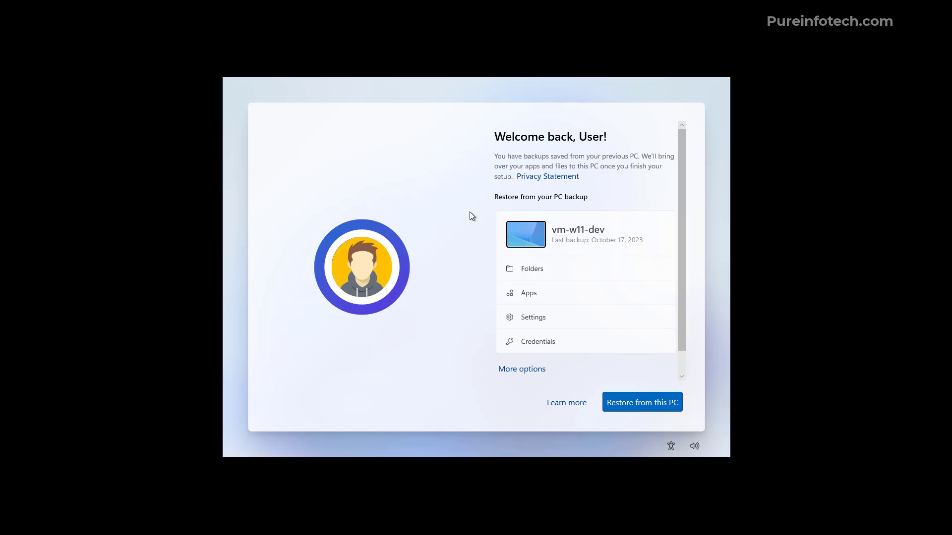
mouse_move(520, 384)
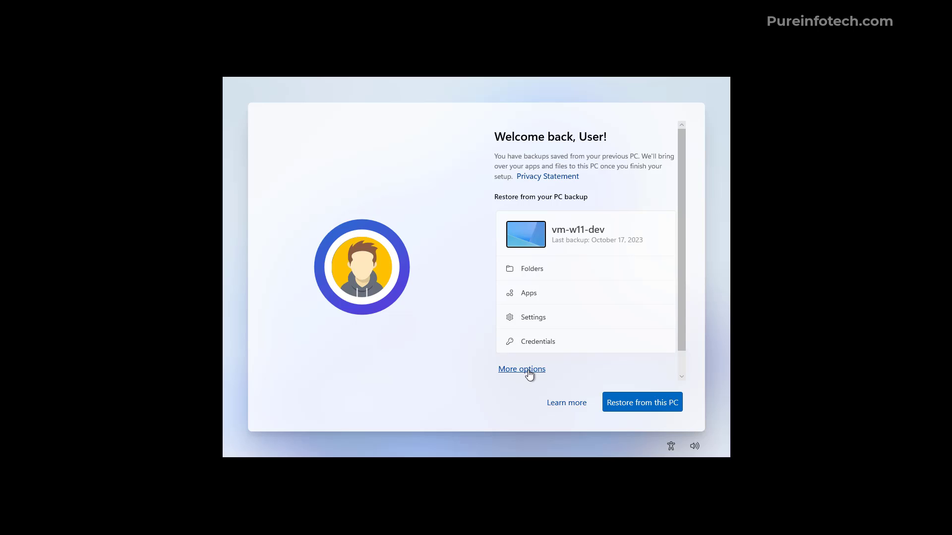
click(521, 369)
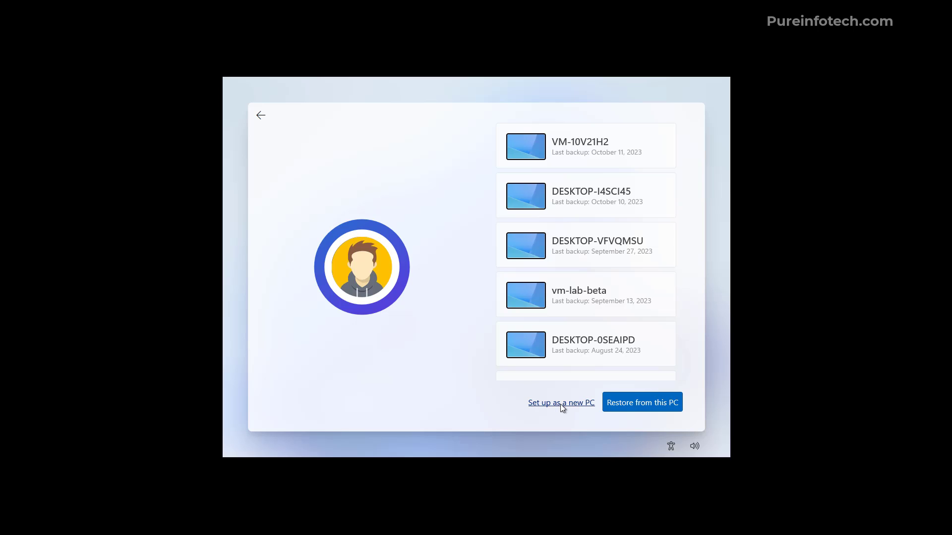
click(560, 403)
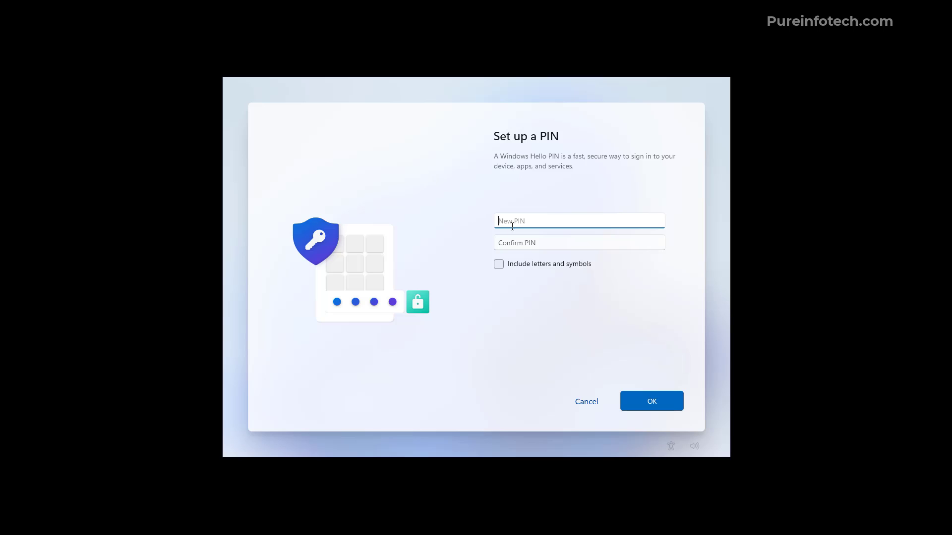
text(123)
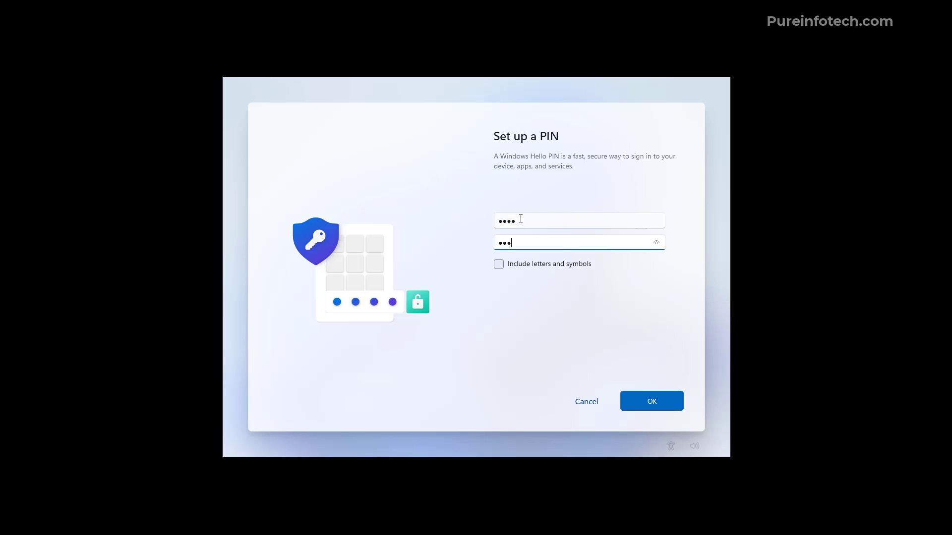
click(651, 400)
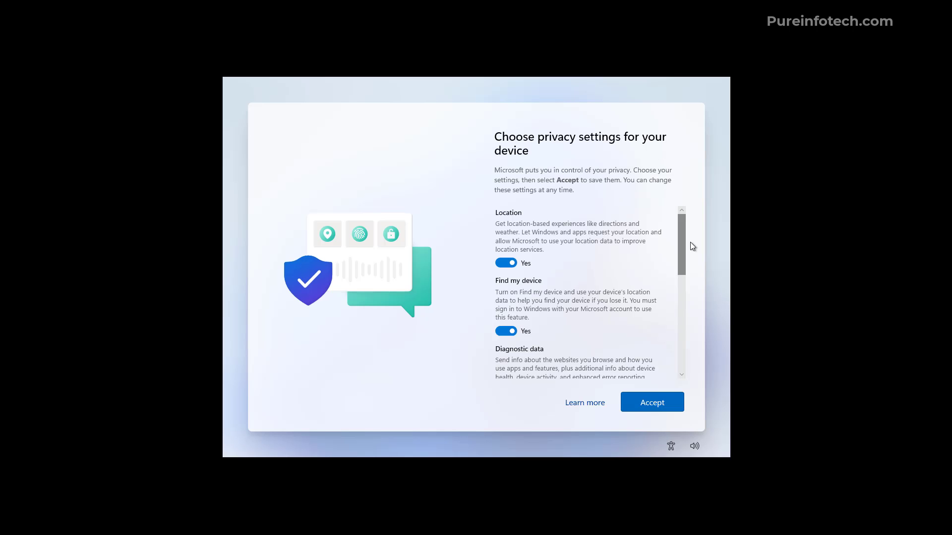
Accept the default privacy settings, then skip customization and phone linking to reach the desktop
scroll(down, 3)
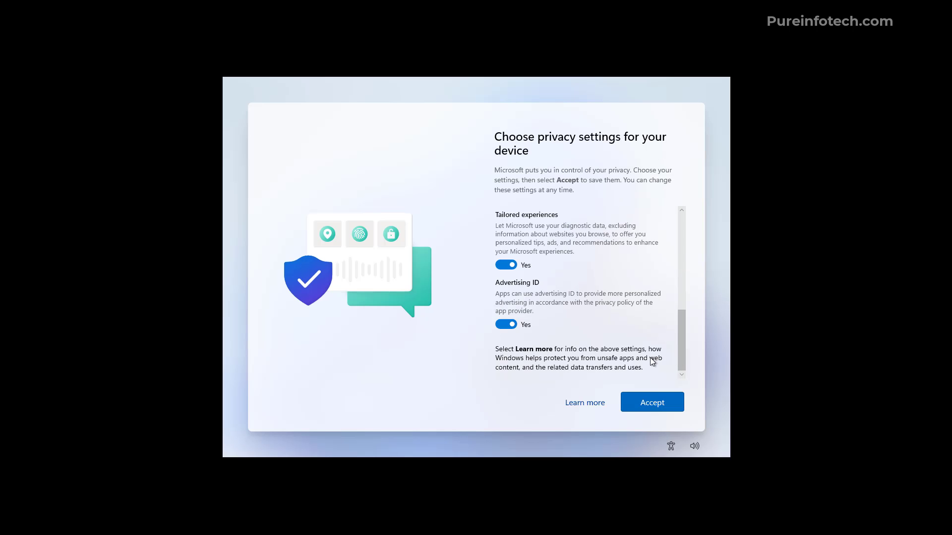
click(651, 402)
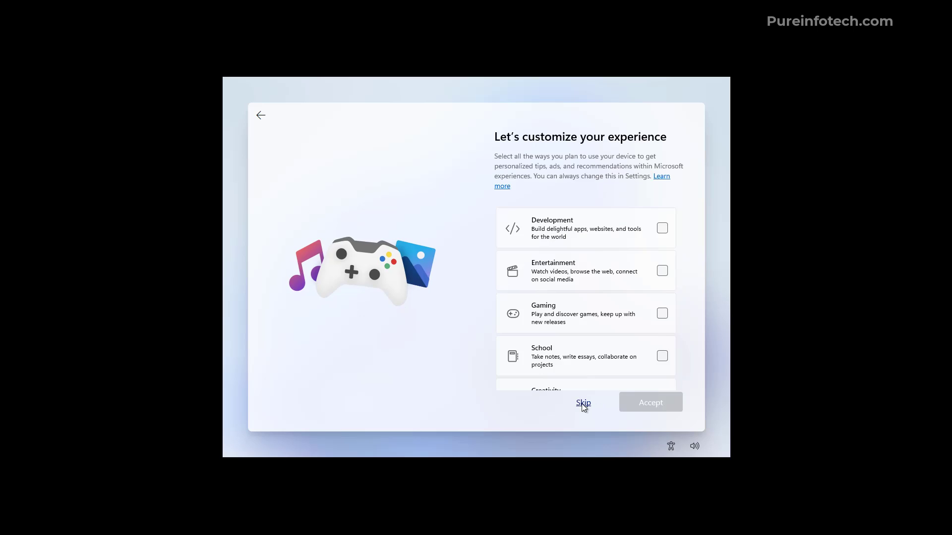
click(583, 403)
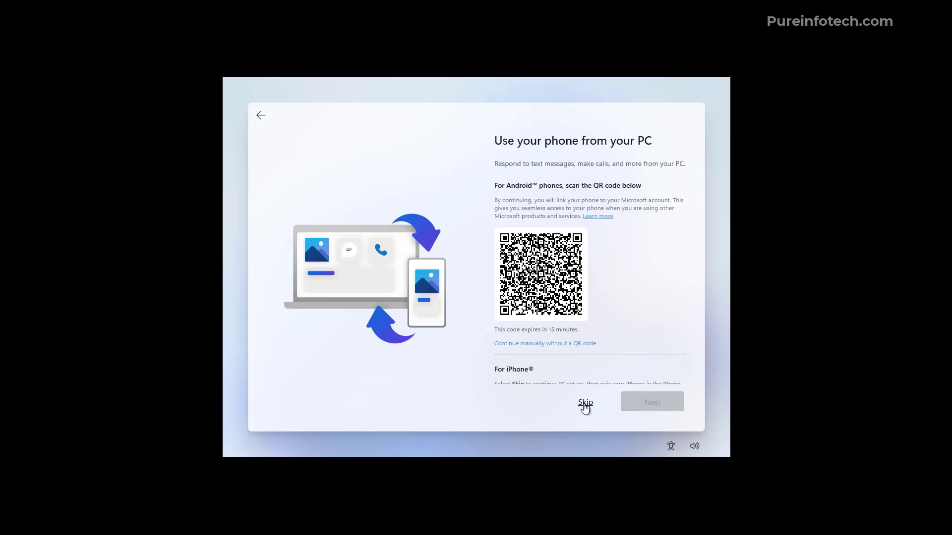
click(584, 403)
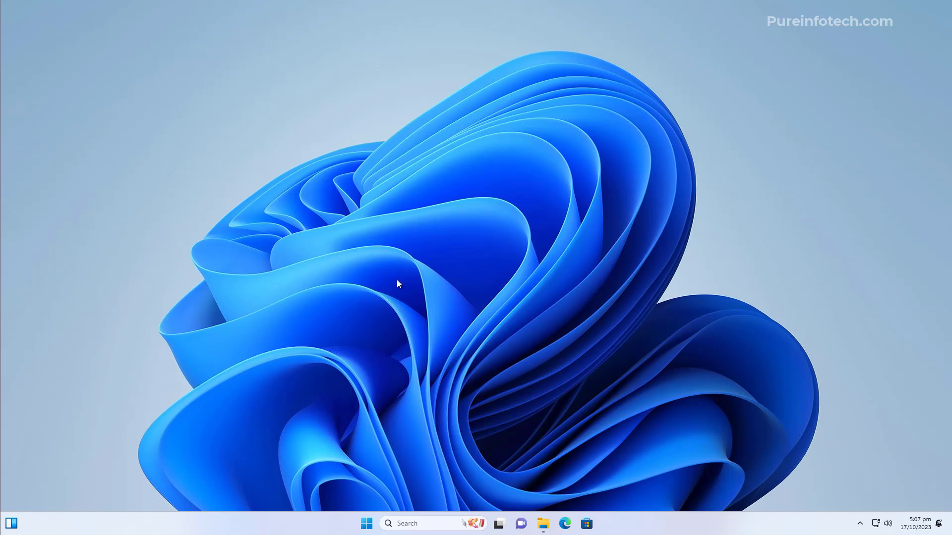
click(365, 524)
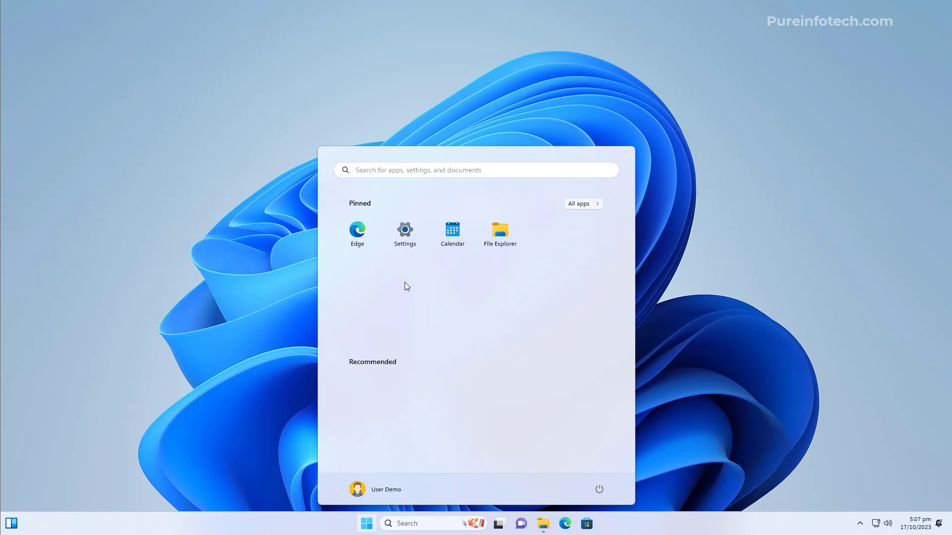
mouse_move(440, 287)
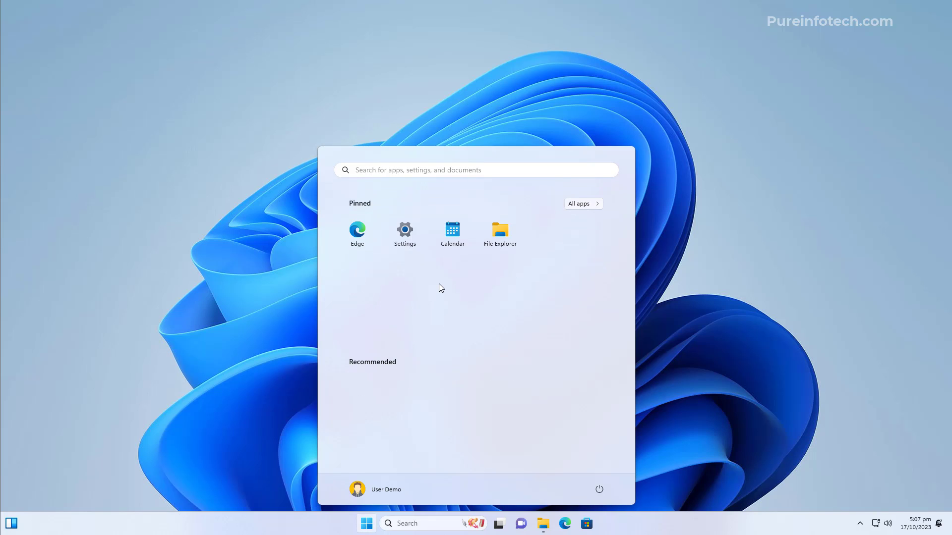
mouse_move(430, 319)
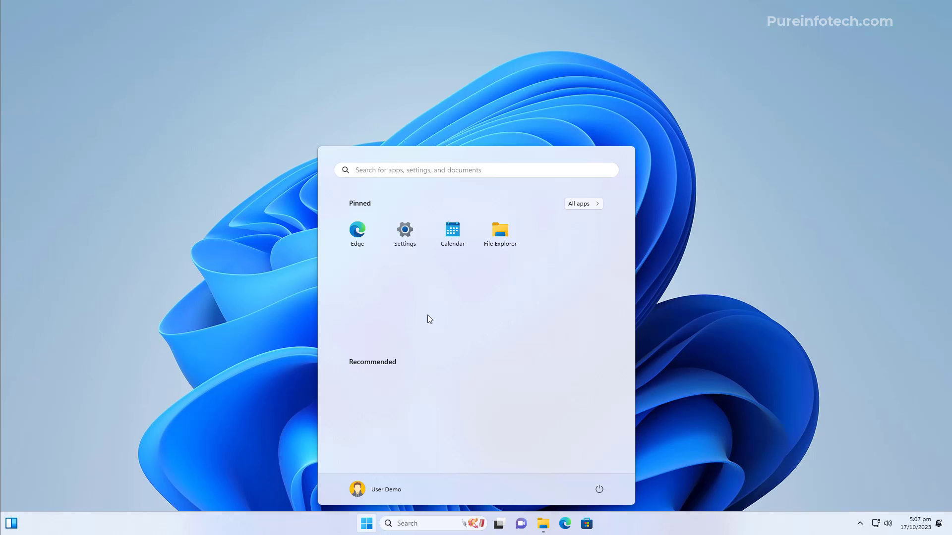
mouse_move(582, 204)
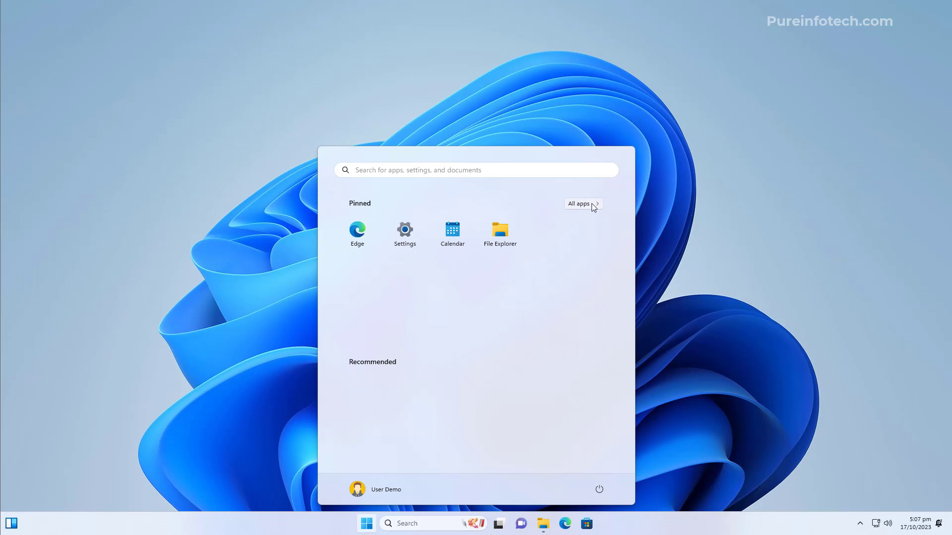
click(577, 203)
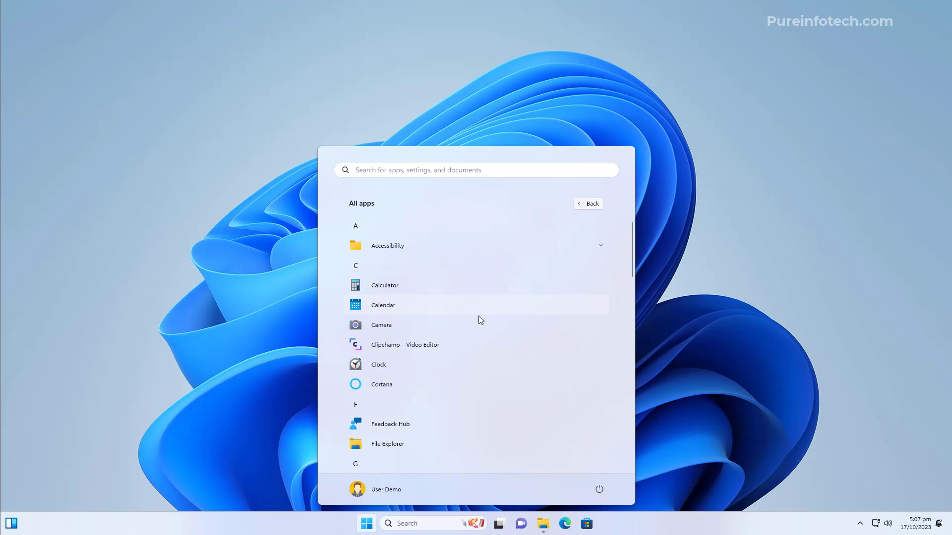
scroll(down, 3)
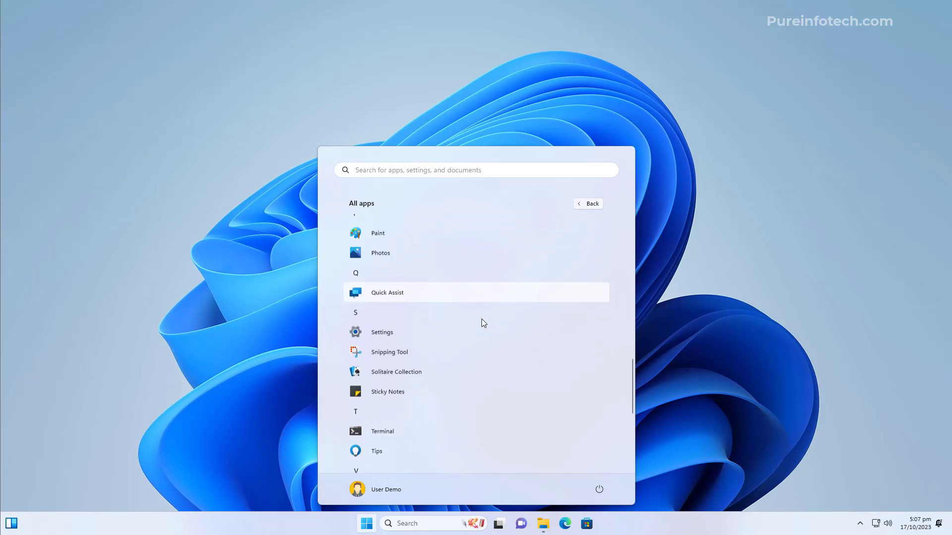
scroll(up, 3)
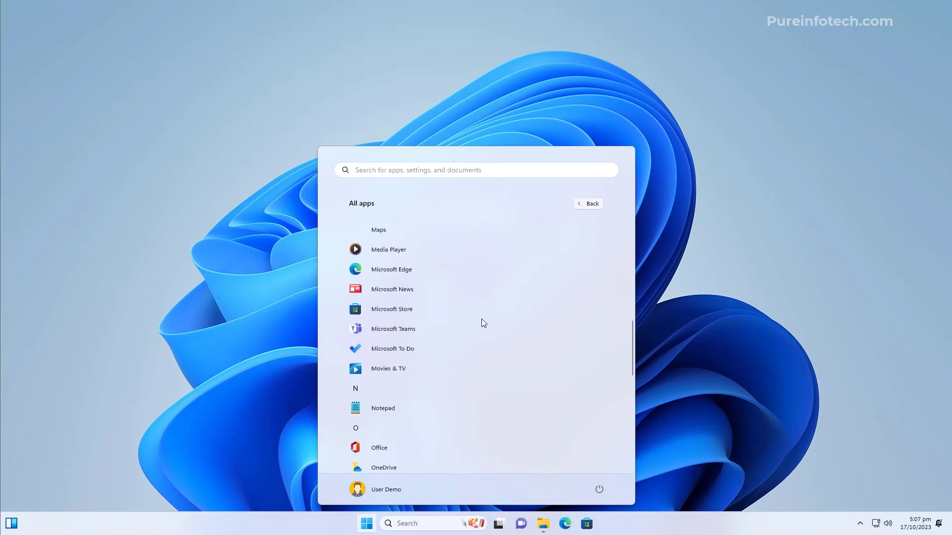
scroll(up, 3)
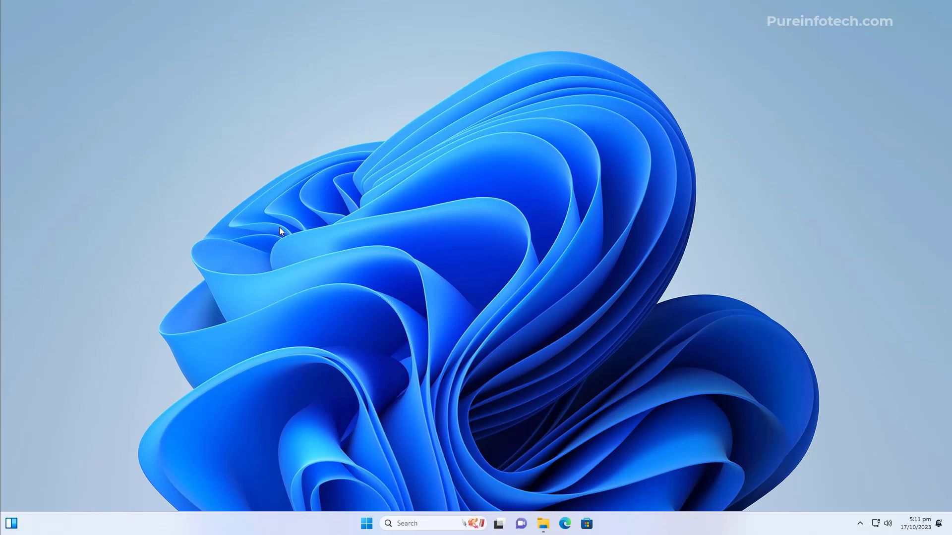
Set Country or region to United States in Time & language settings, then close Settings
click(365, 524)
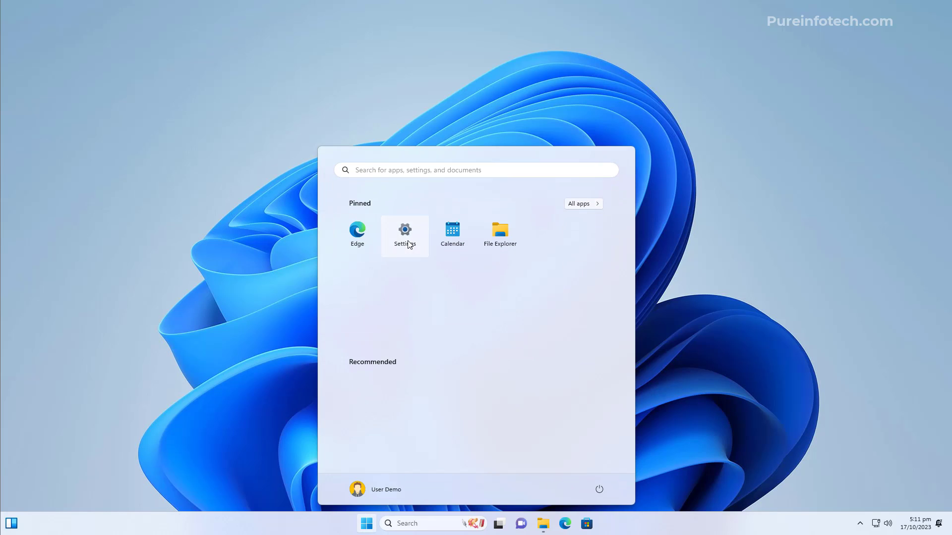
click(404, 234)
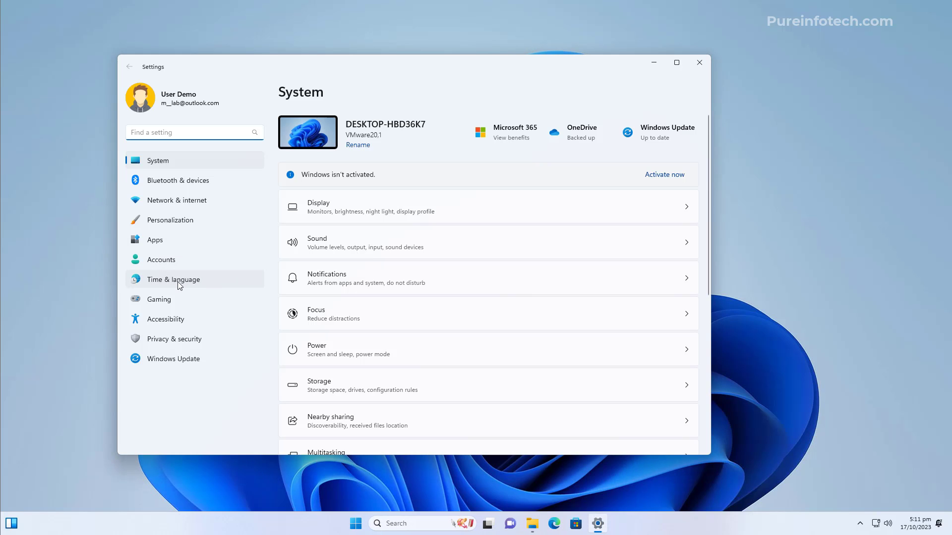
click(173, 279)
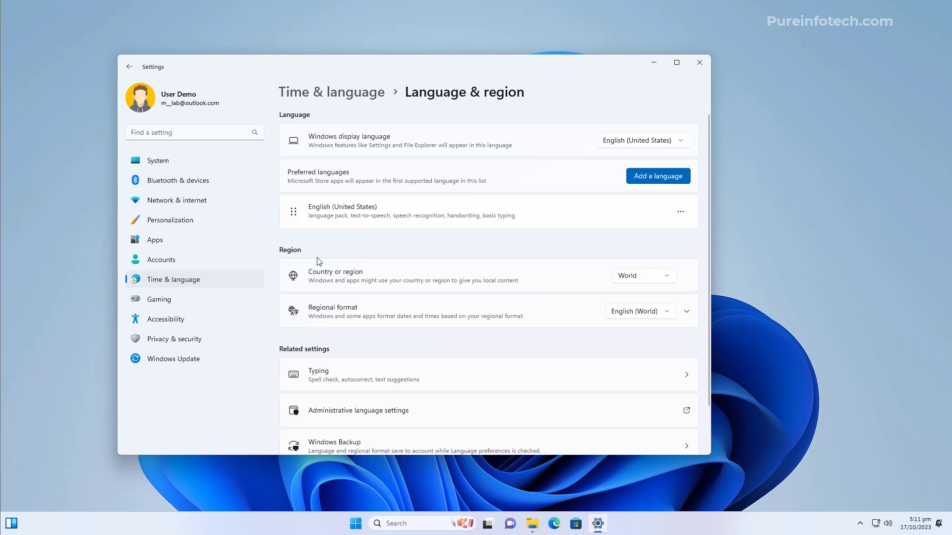
mouse_move(327, 281)
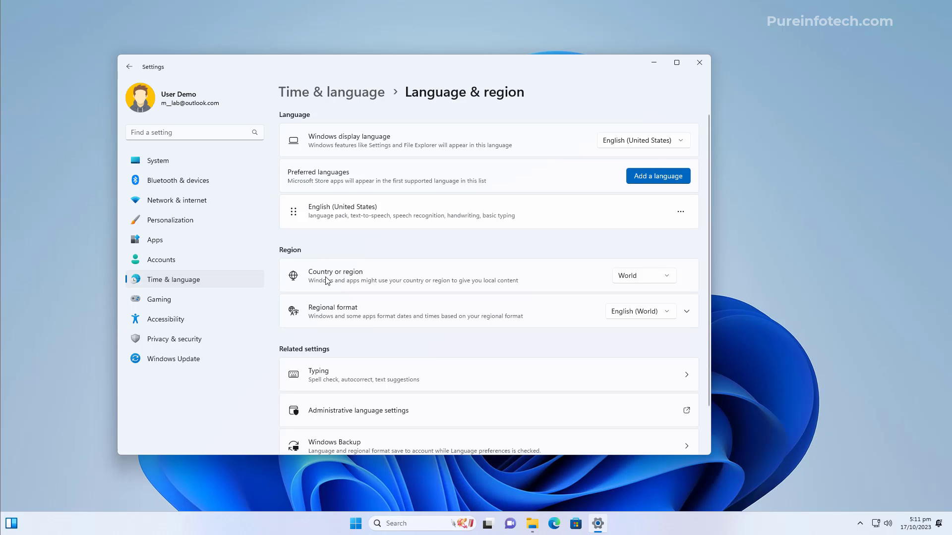
click(643, 275)
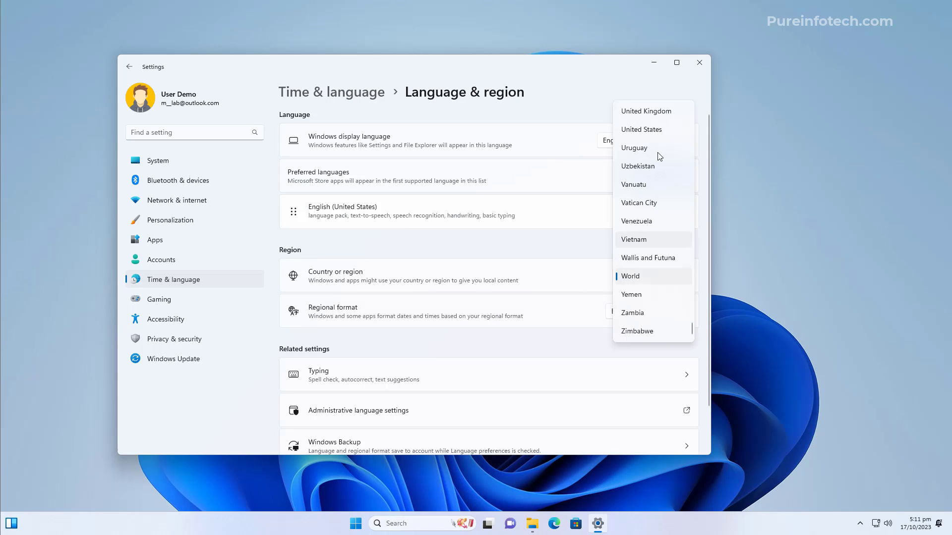
mouse_move(654, 130)
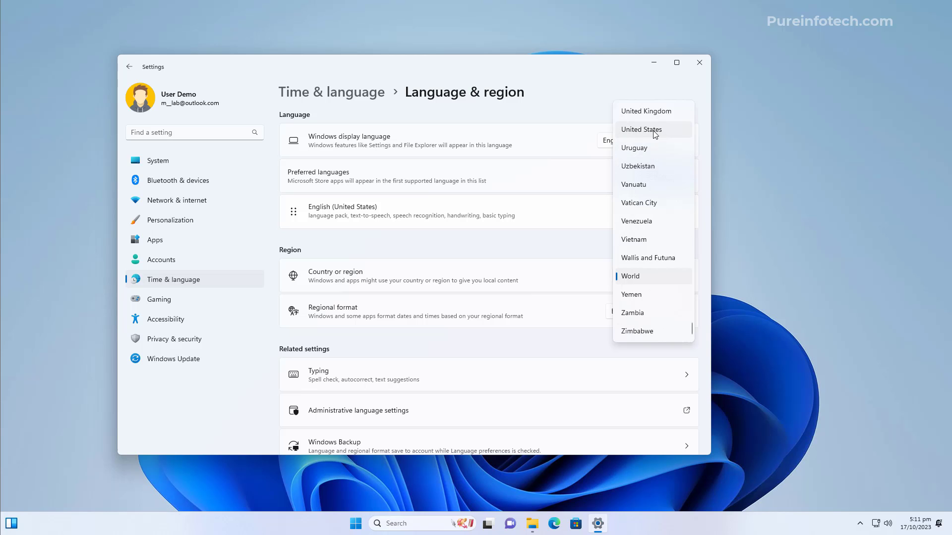
click(641, 129)
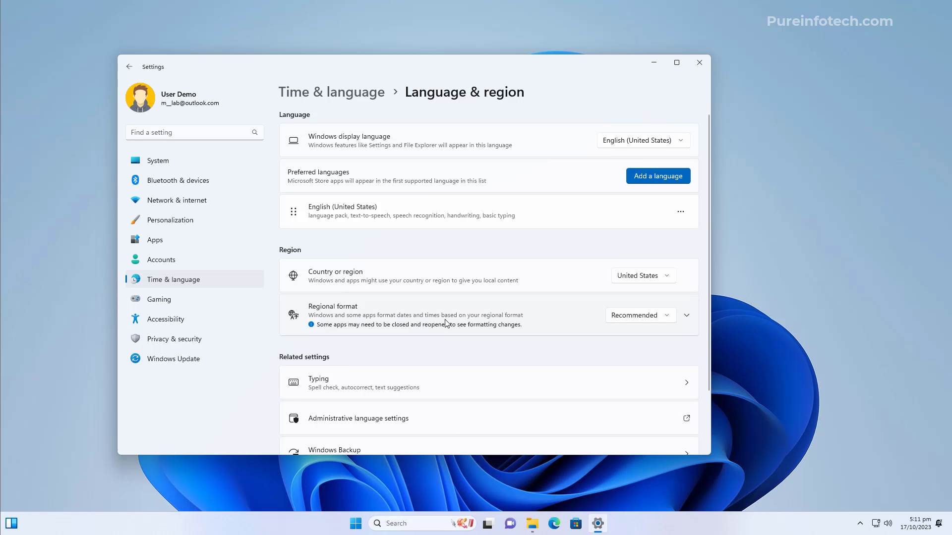
mouse_move(498, 358)
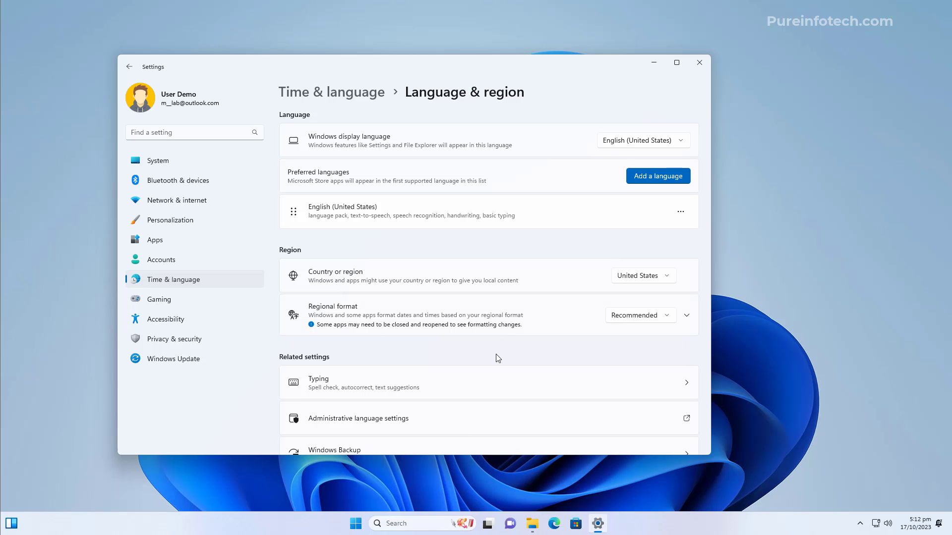
click(699, 62)
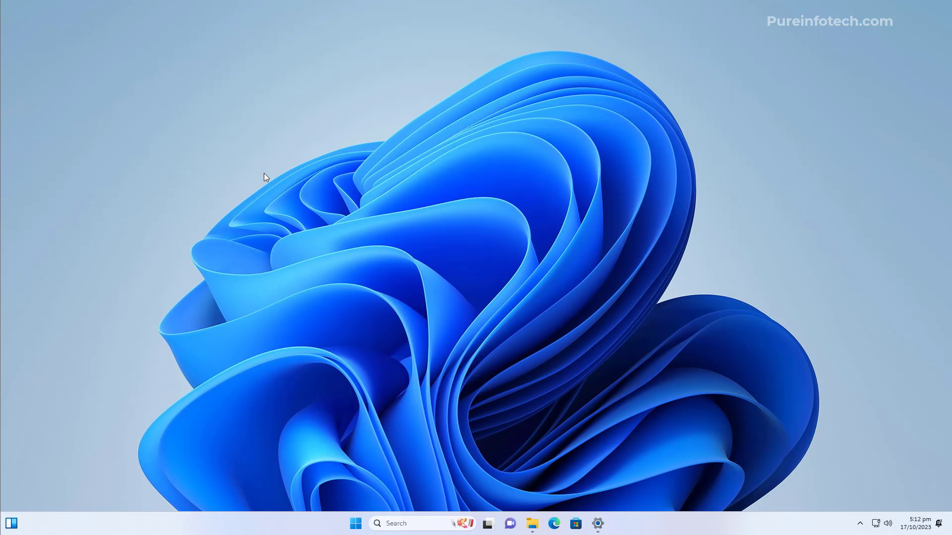